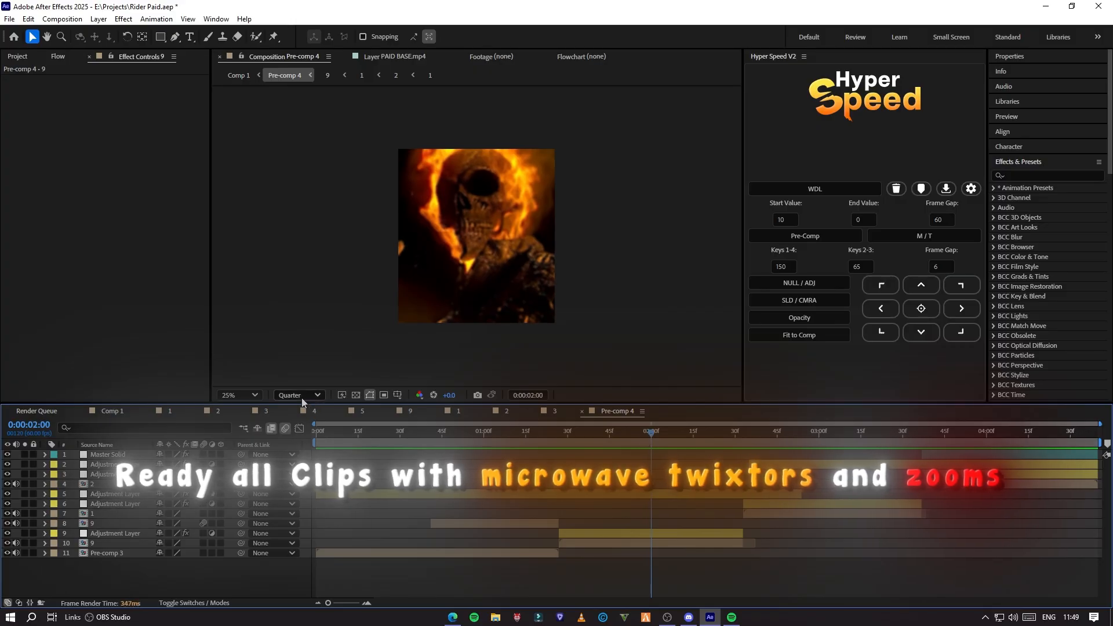
Step: Queue the middle frame of composition 9 as a still via Save Frame As > File
{"action": "left_click", "coordinate": [297, 394]}
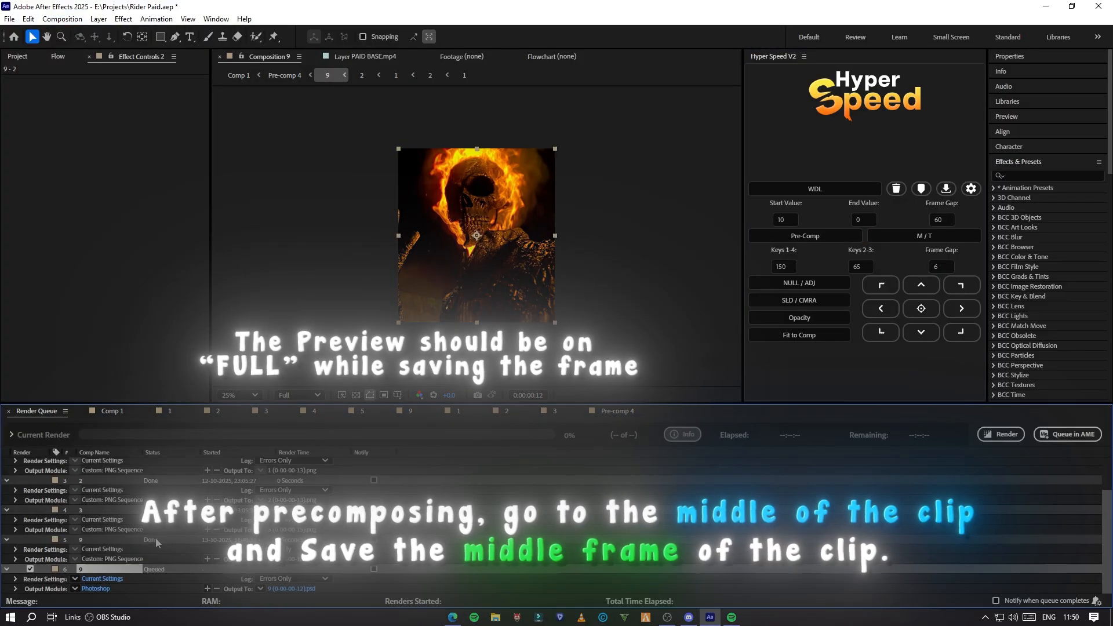
Step: Set the queued frame's output module to PNG Sequence and render it
{"action": "left_click", "coordinate": [522, 160]}
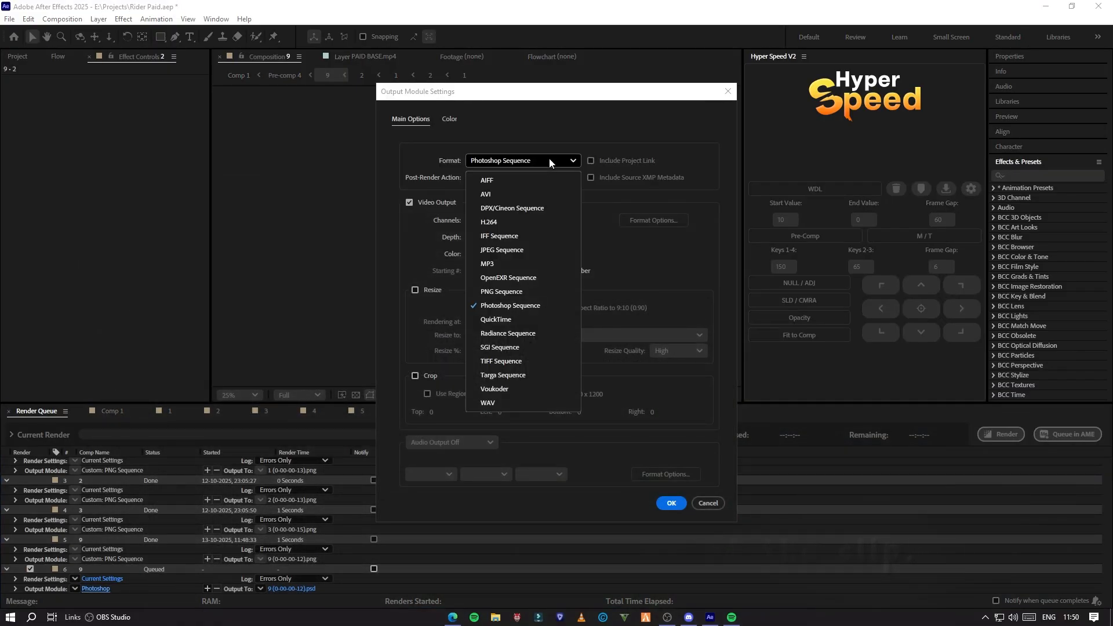
{"action": "left_click", "coordinate": [501, 291]}
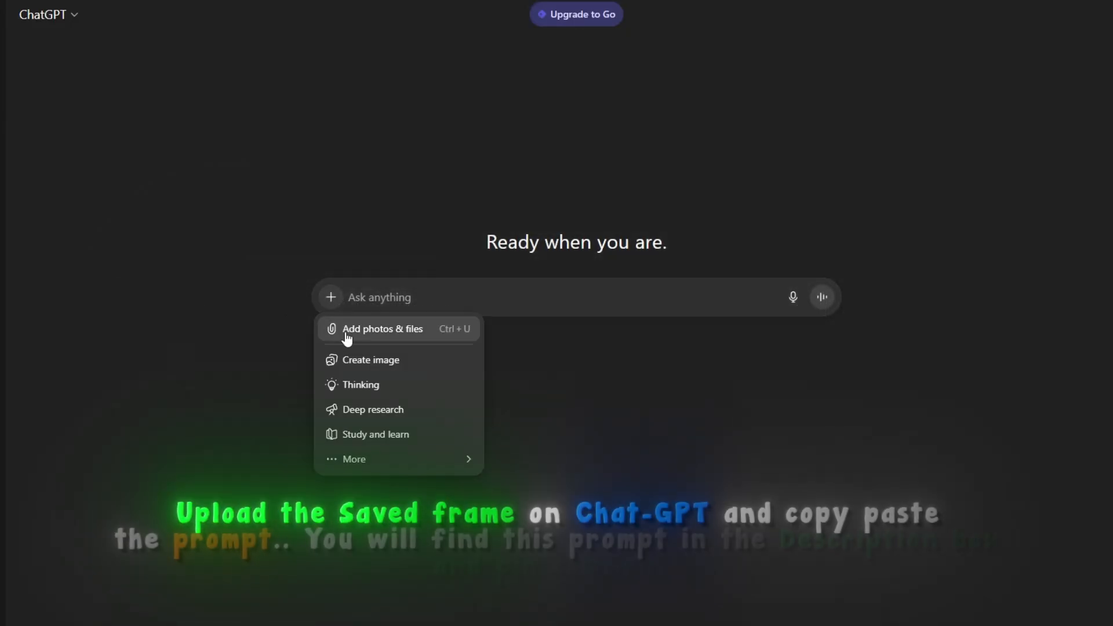
Step: Upload the saved Ghost Rider PNG with the pasted comic-art prompt and send it
{"action": "left_click", "coordinate": [381, 328]}
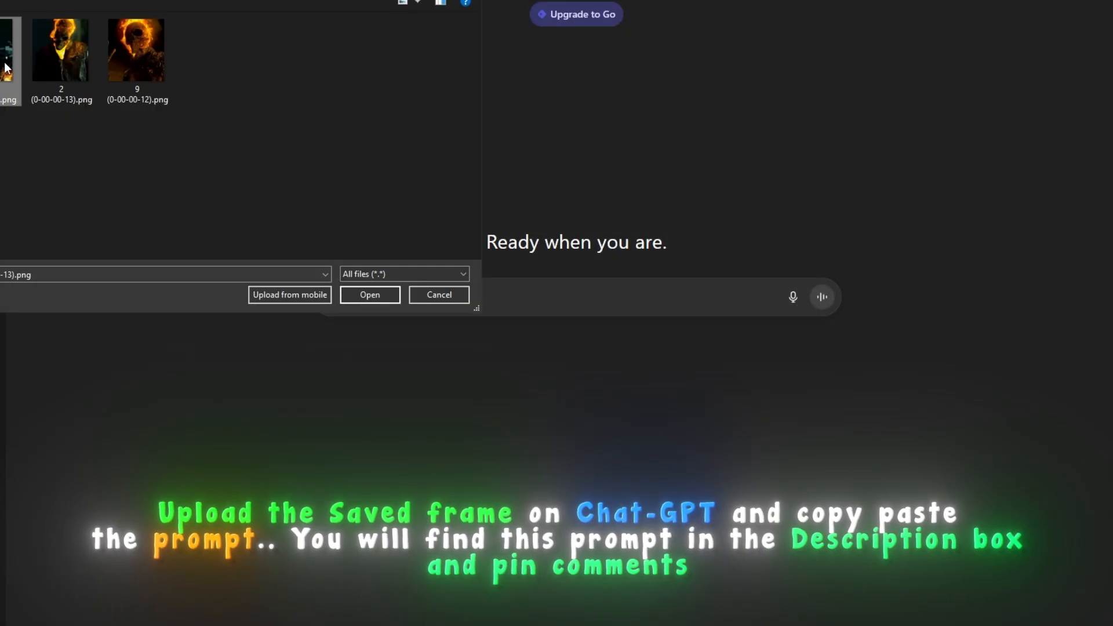
{"action": "right_click", "coordinate": [361, 408]}
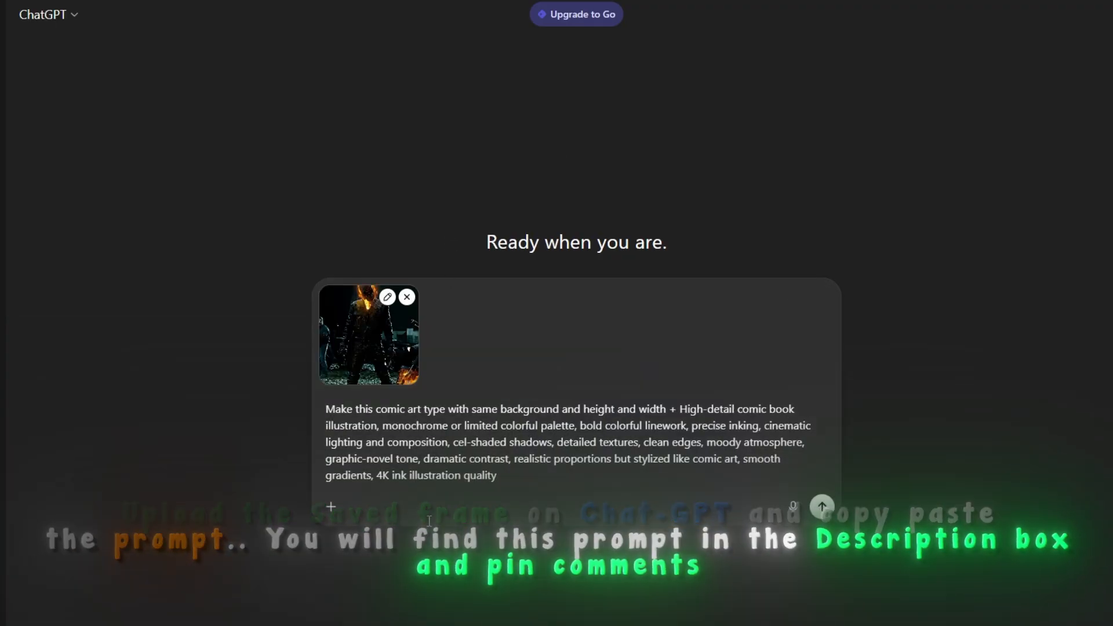
{"action": "left_click", "coordinate": [820, 506]}
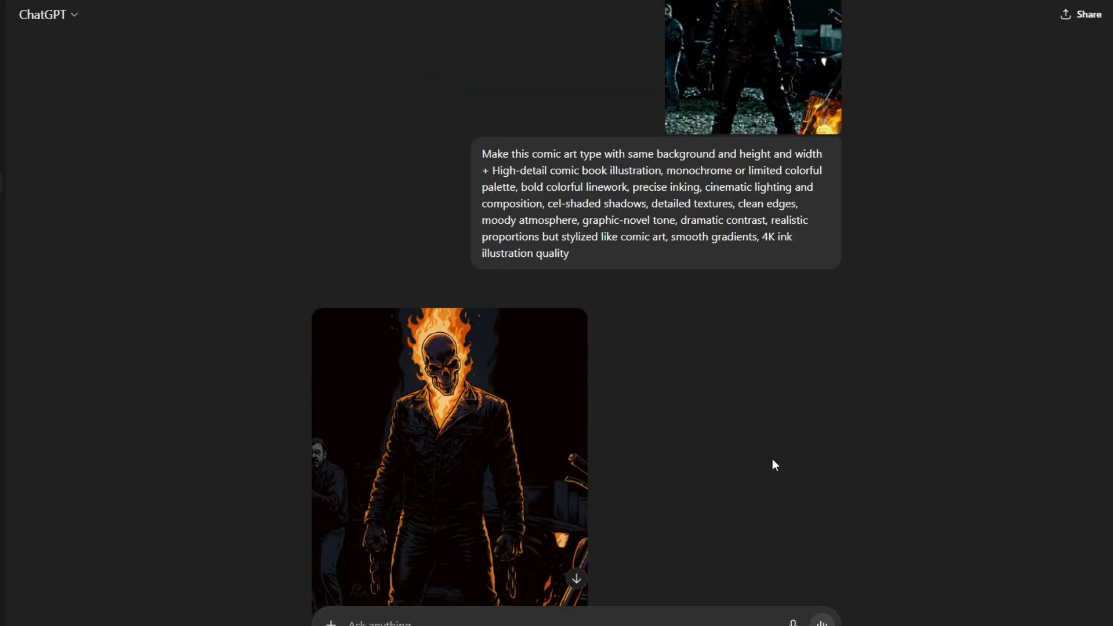
Step: Save the generated comic-style image into the Desktop AI folder
{"action": "scroll", "scroll_direction": "down", "scroll_amount": 3}
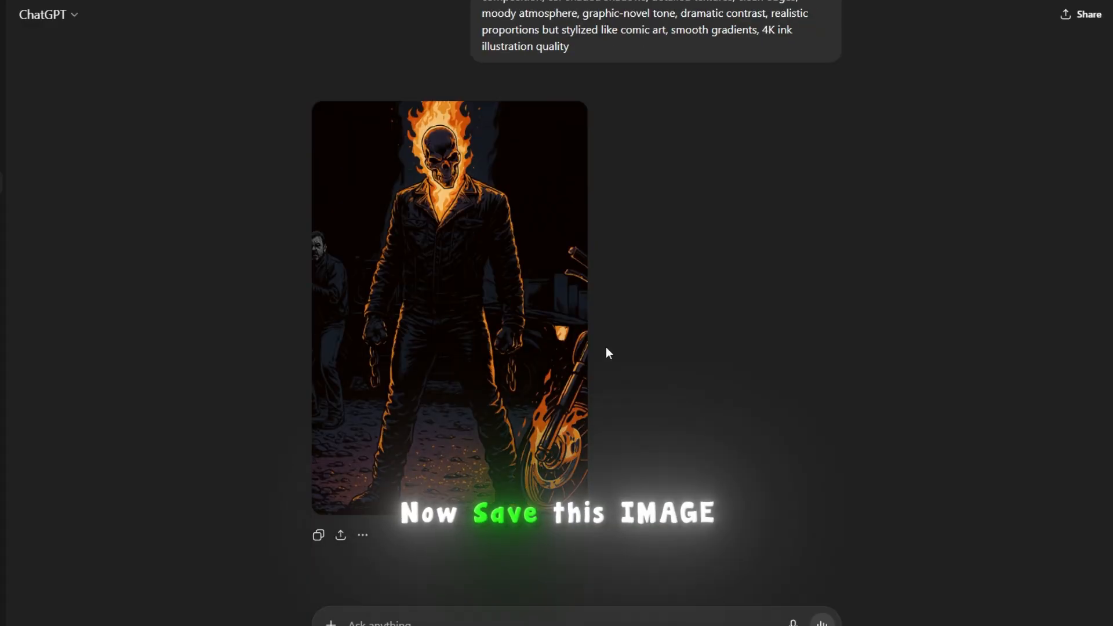
{"action": "right_click", "coordinate": [447, 305]}
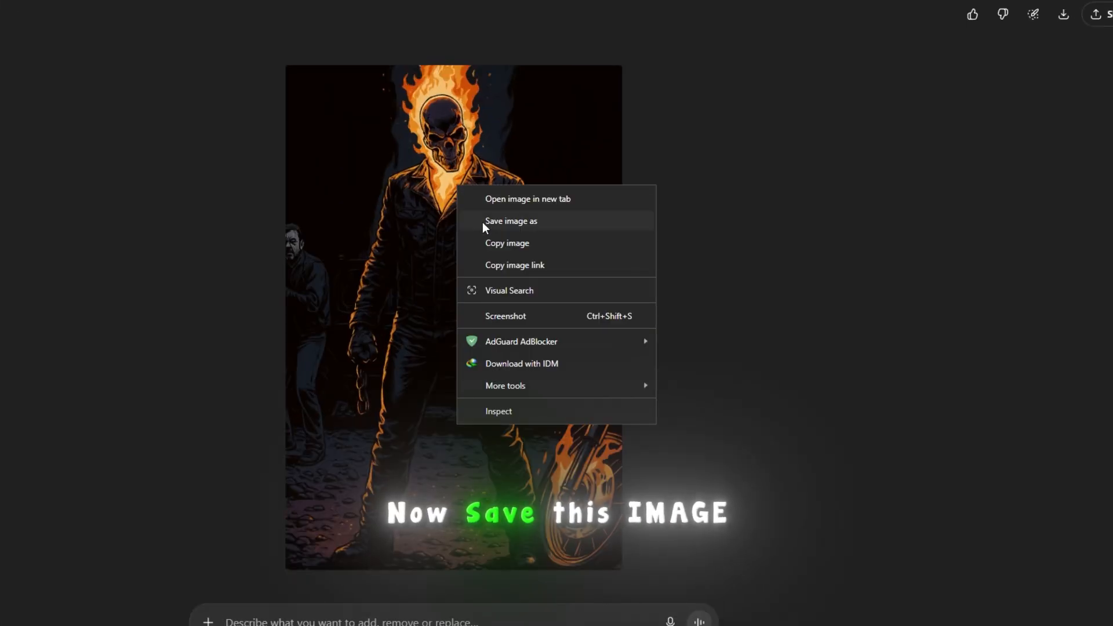
{"action": "left_click", "coordinate": [510, 220]}
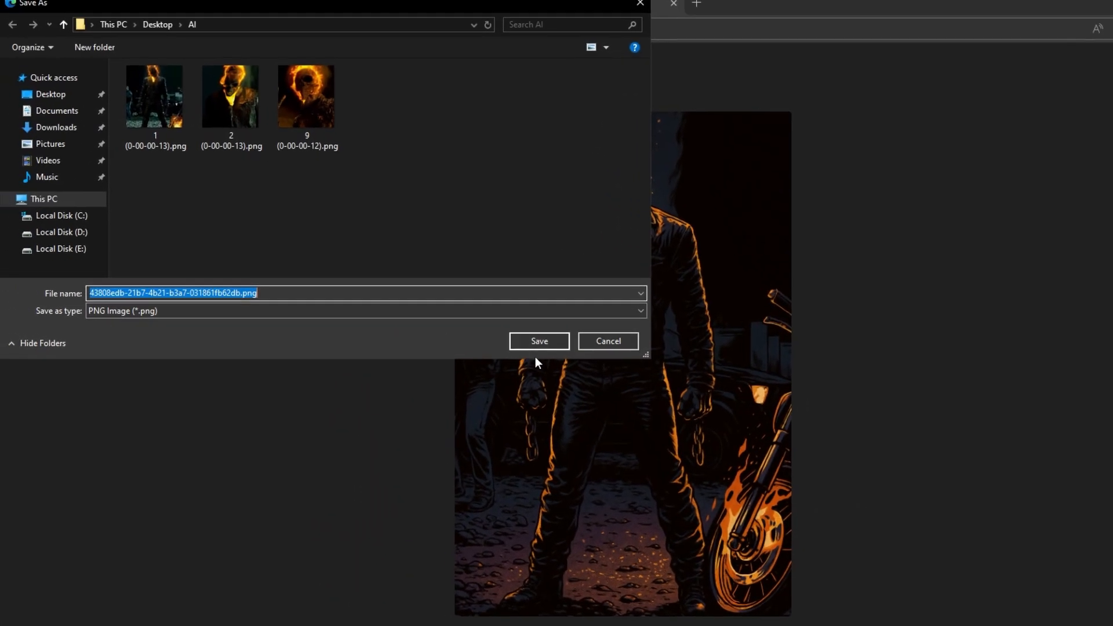
{"action": "left_click", "coordinate": [537, 340]}
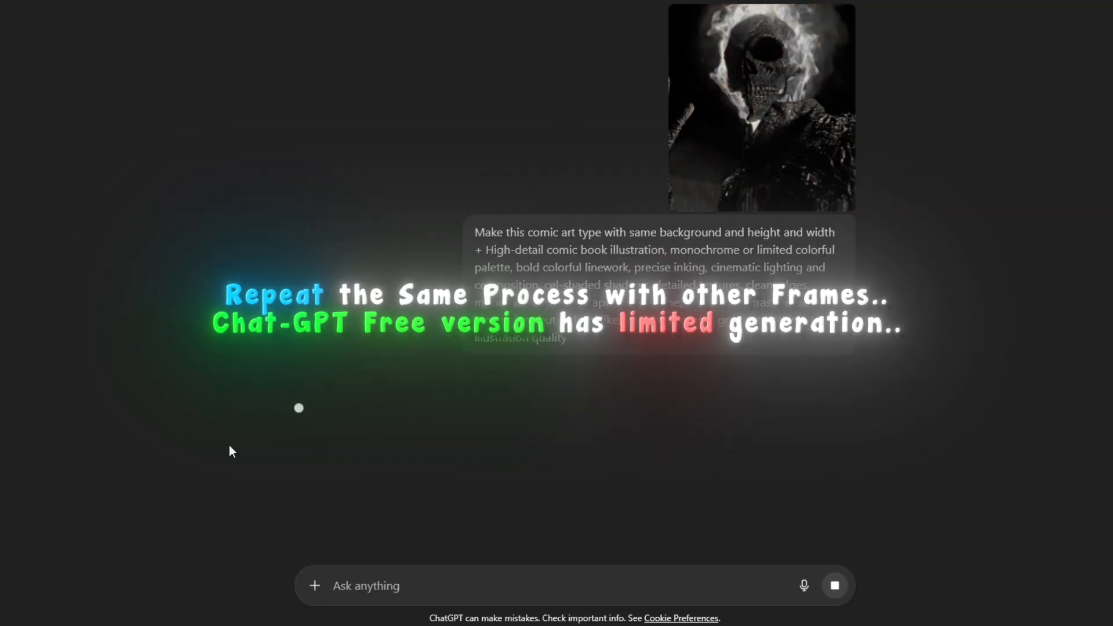
Step: Review the next comic-style result generated from another saved frame
{"action": "scroll", "scroll_direction": "down", "scroll_amount": 3}
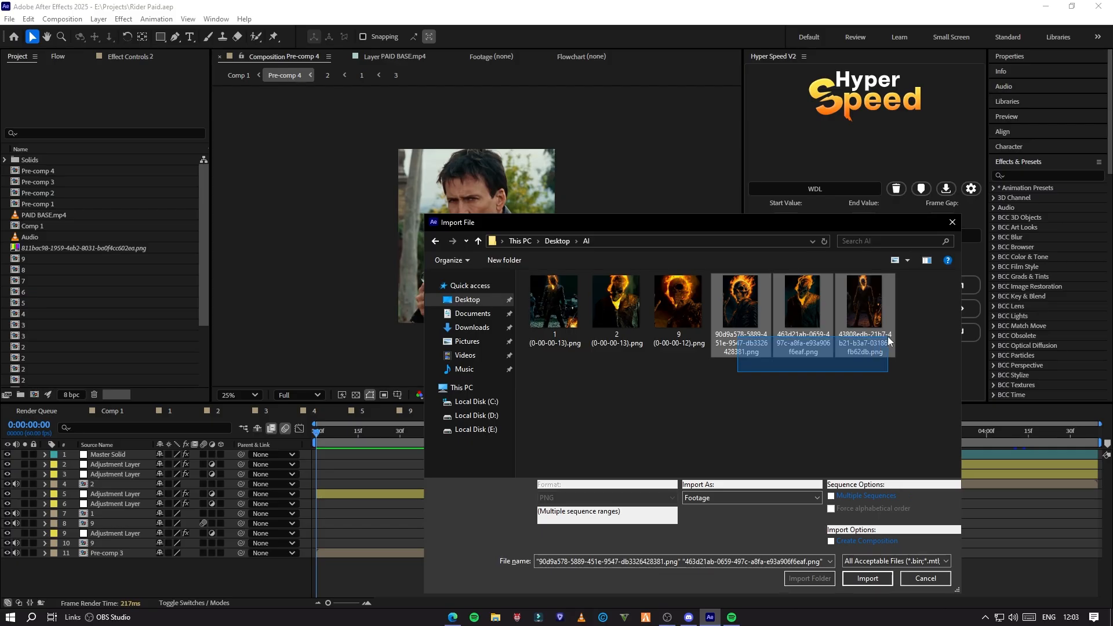
Step: Import the three comic PNGs from the AI folder and select them in the Project panel
{"action": "left_click", "coordinate": [865, 577]}
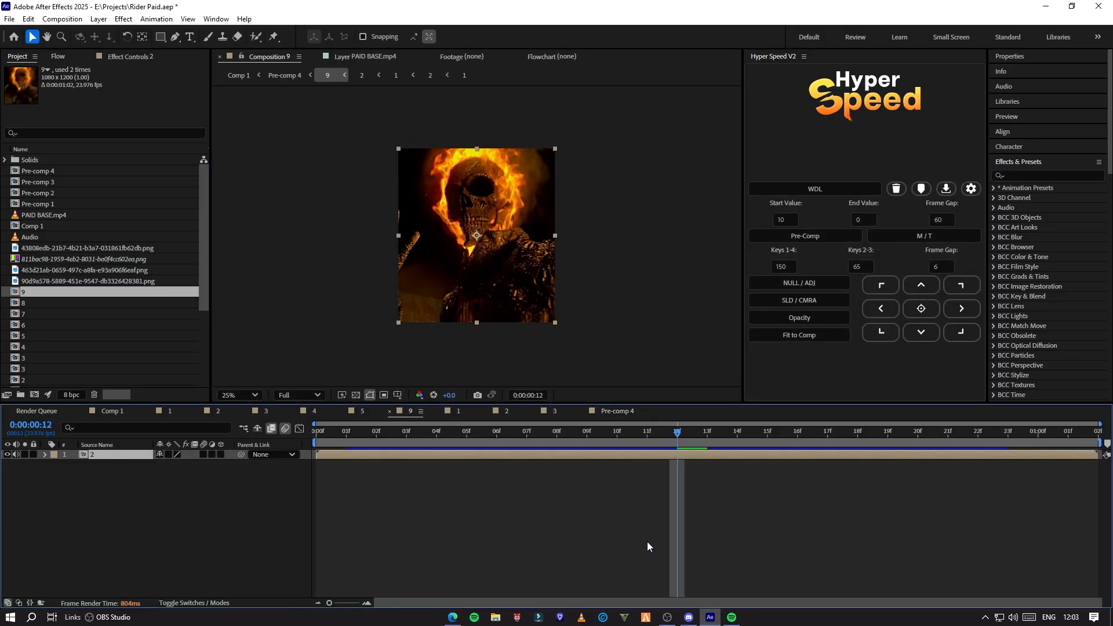
{"action": "left_click", "coordinate": [88, 247]}
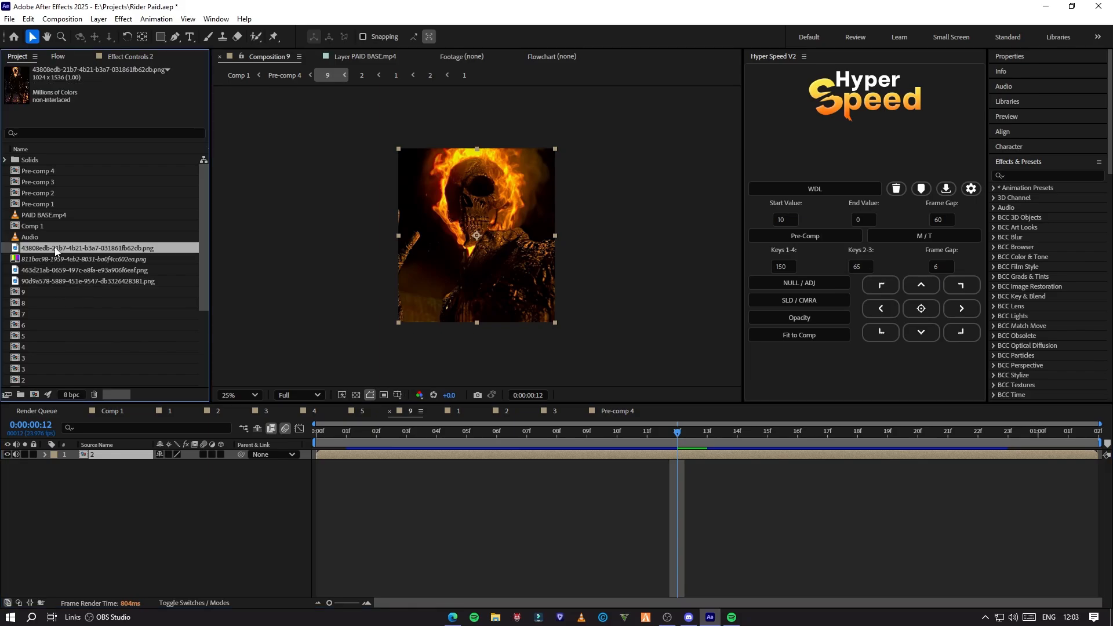
{"action": "left_click", "coordinate": [88, 280]}
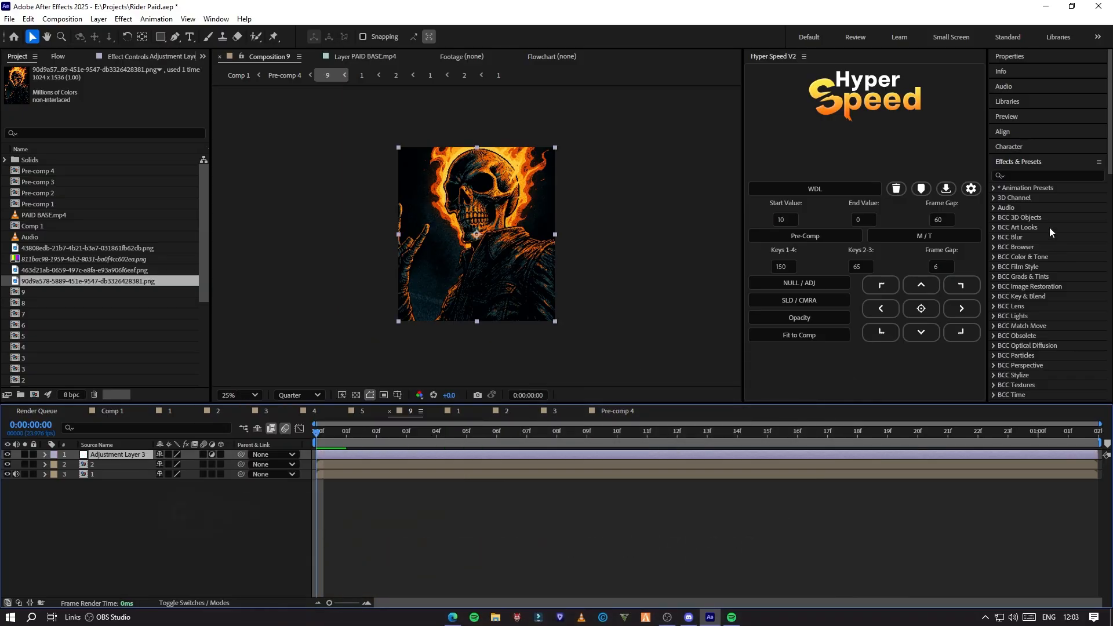
Step: Find BCC Cross Glitch by searching 'cross' in Effects & Presets for Adjustment Layer 3
{"action": "type", "text": "cross"}
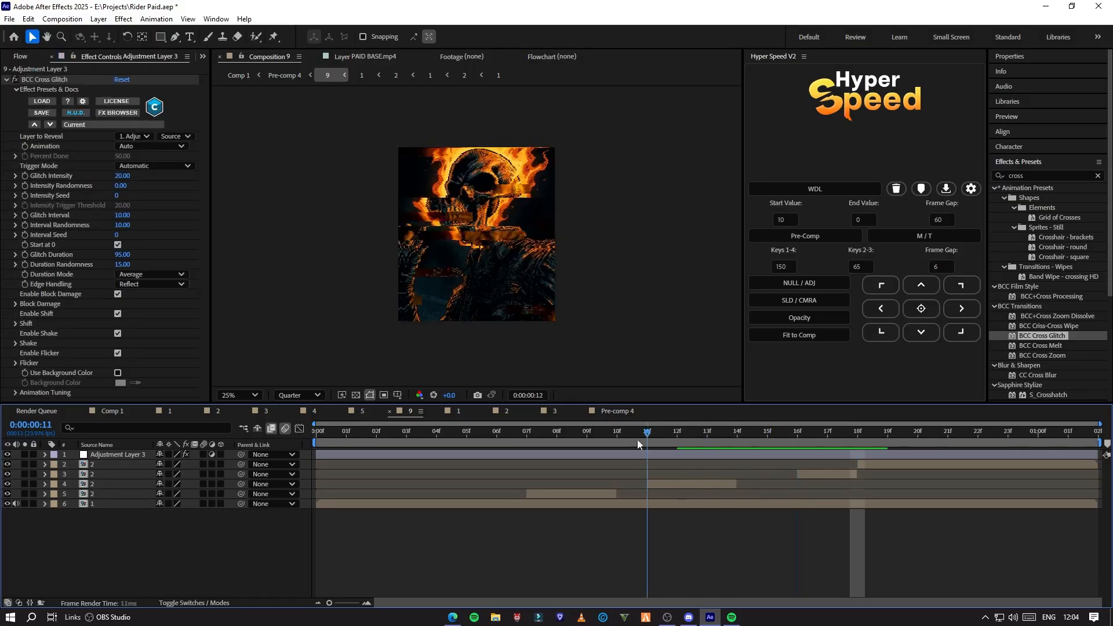
Step: Offset another duplicated image layer and set the viewer resolution to Full
{"action": "left_click", "coordinate": [707, 432]}
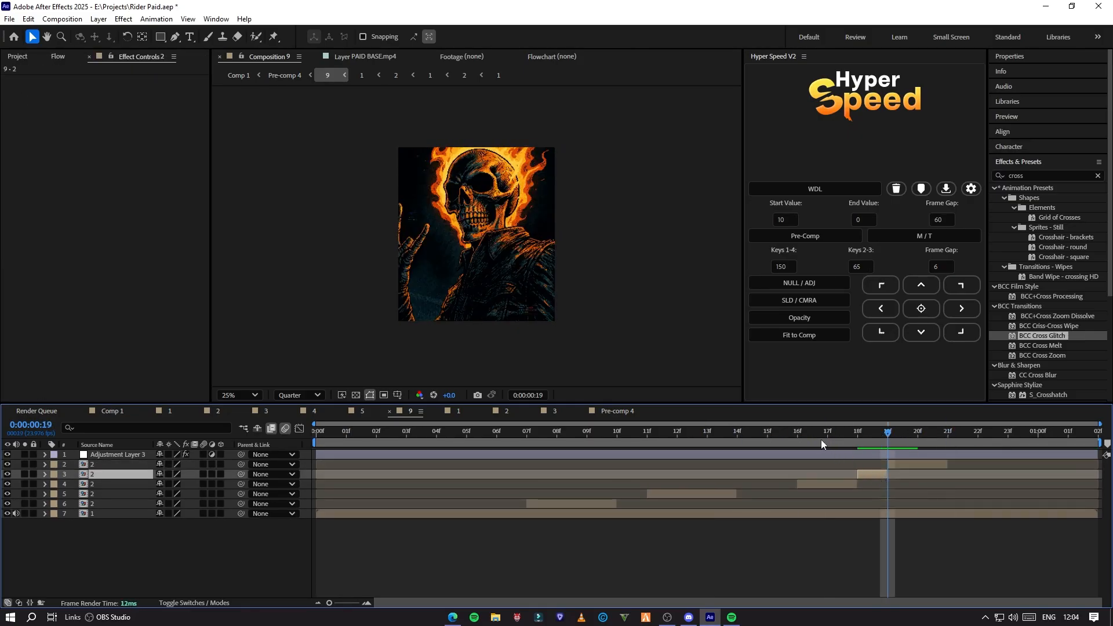
{"action": "left_click", "coordinate": [298, 396]}
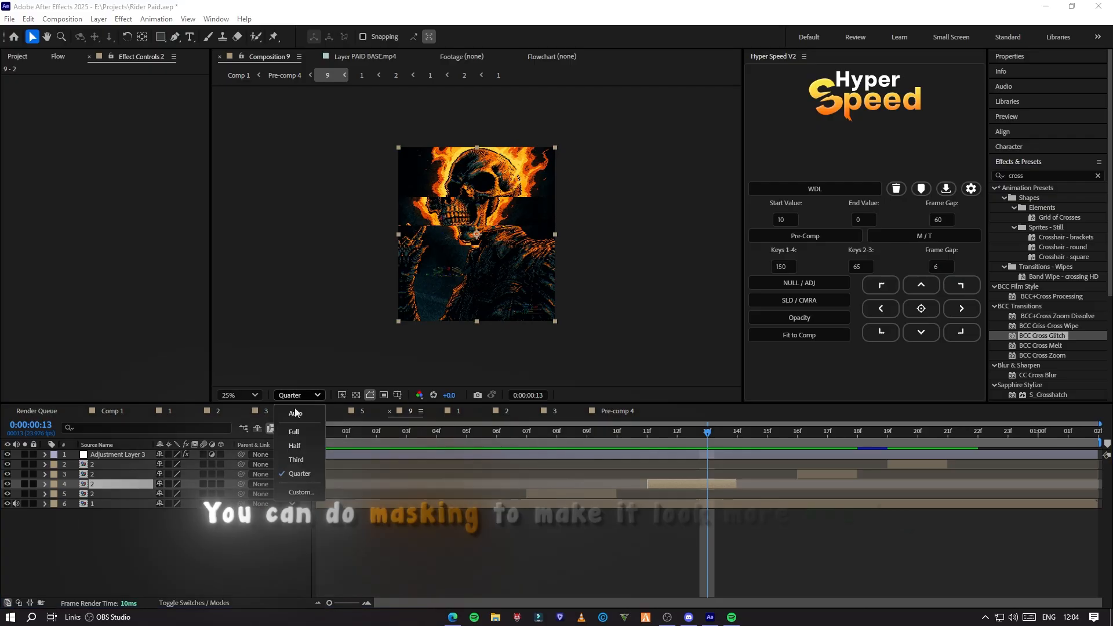
{"action": "left_click", "coordinate": [293, 431]}
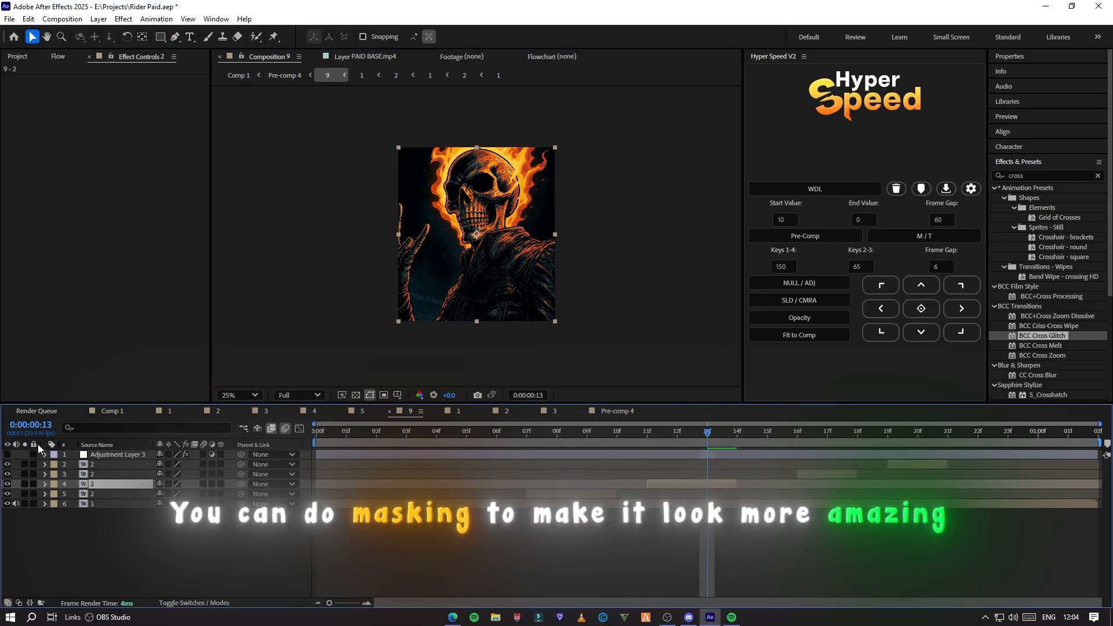
{"action": "left_click", "coordinate": [175, 36]}
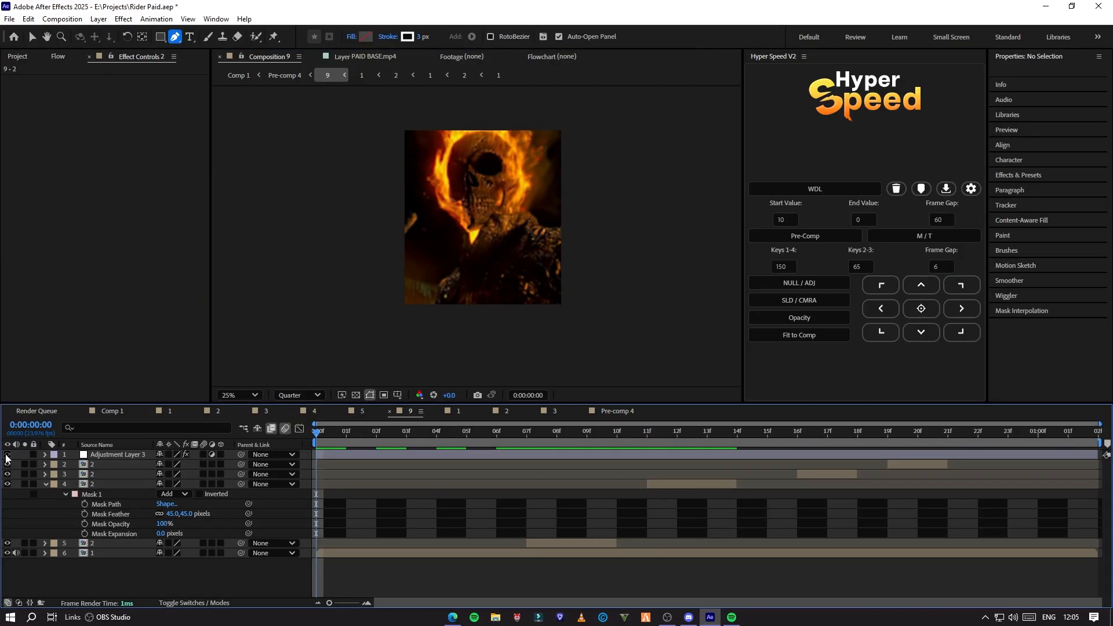
Step: Mask one comic image layer and feather the mask to 45 px
{"action": "left_click", "coordinate": [975, 432]}
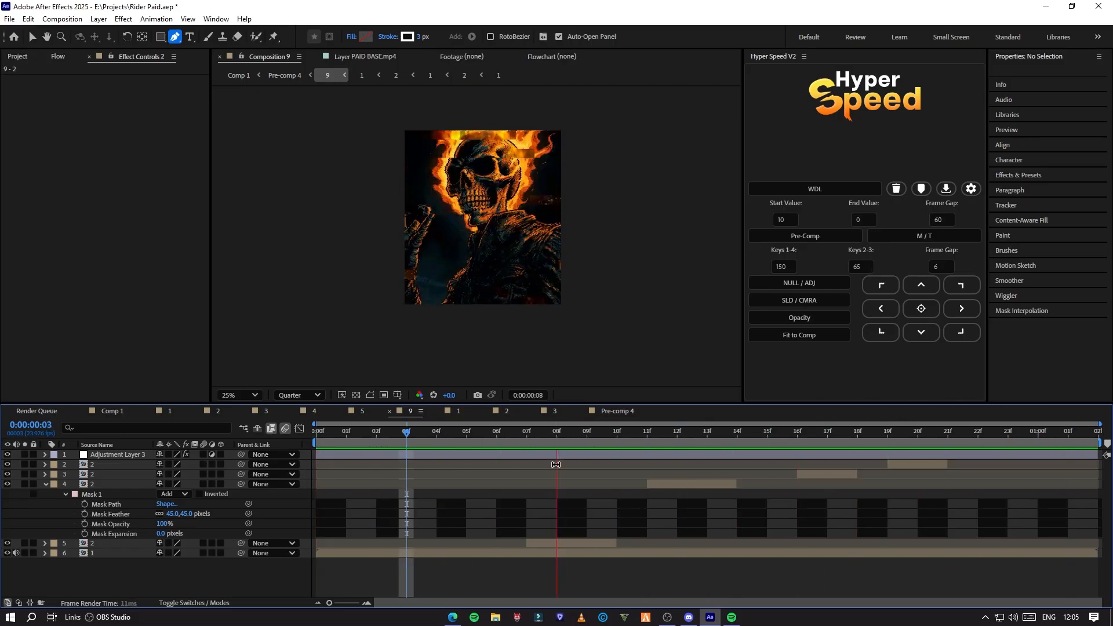
{"action": "left_click", "coordinate": [647, 431]}
{"action": "type", "text": "cros"}
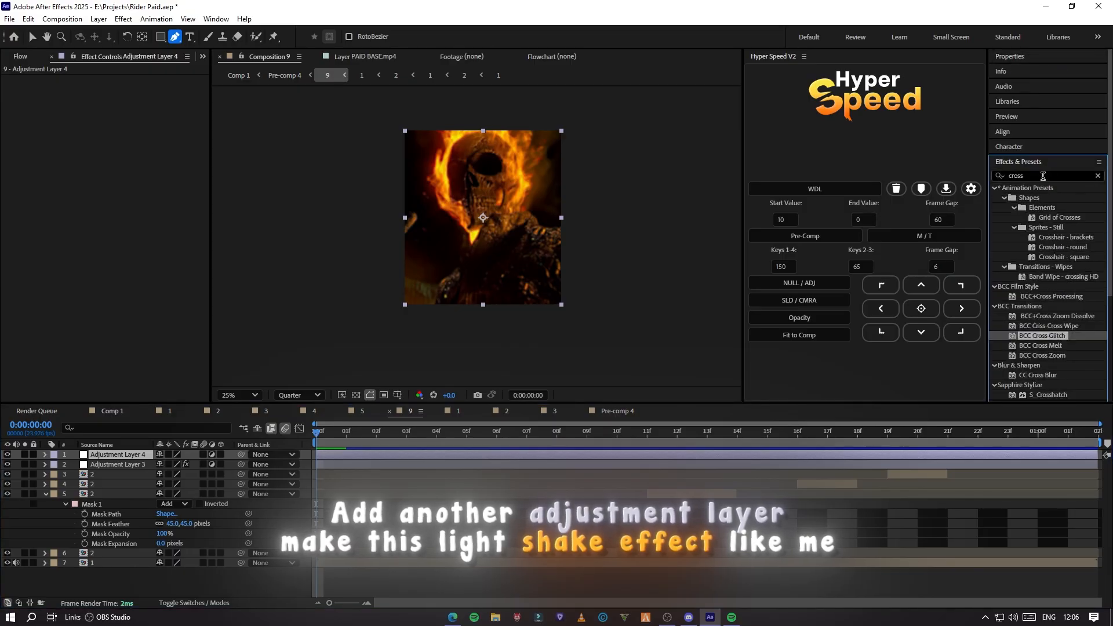
Step: Search 's_s' in Effects & Presets to list Sapphire S_Shake for the new adjustment layer
{"action": "type", "text": "s_s"}
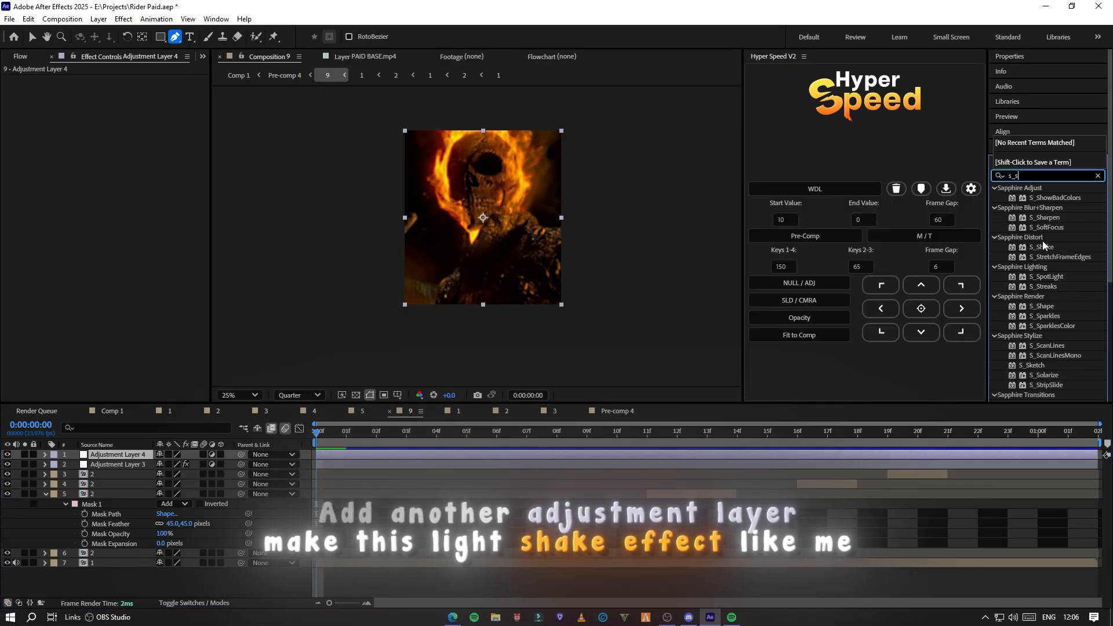